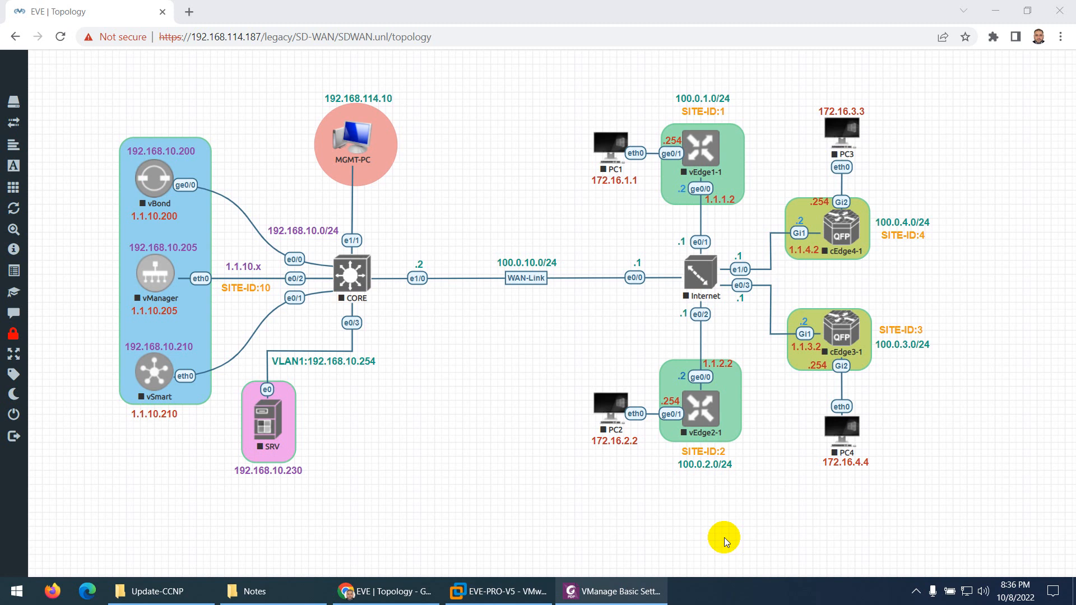
mouse_move(478, 364)
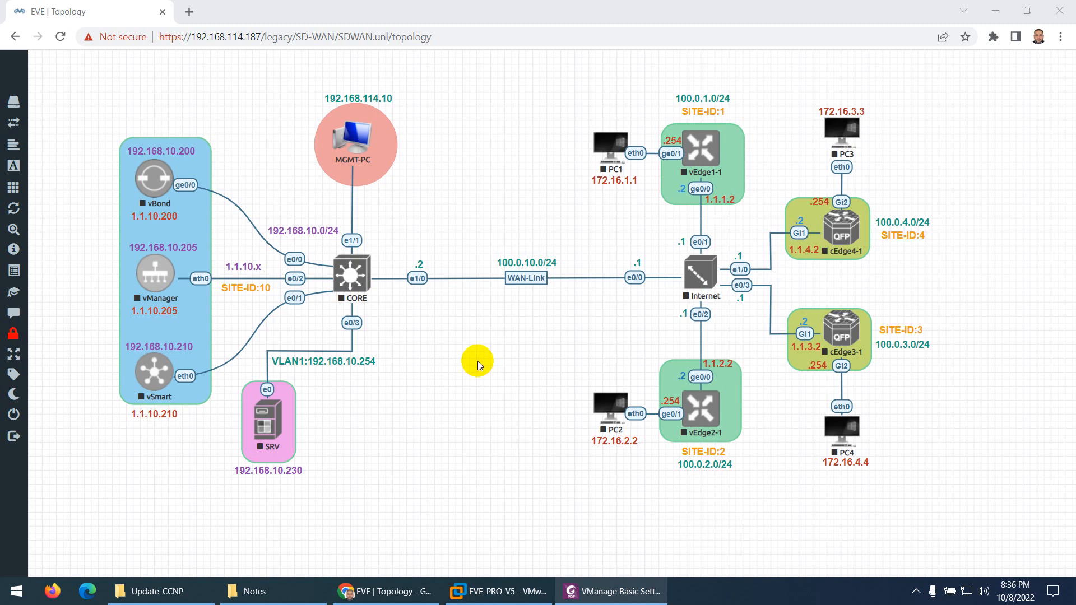
mouse_move(478, 364)
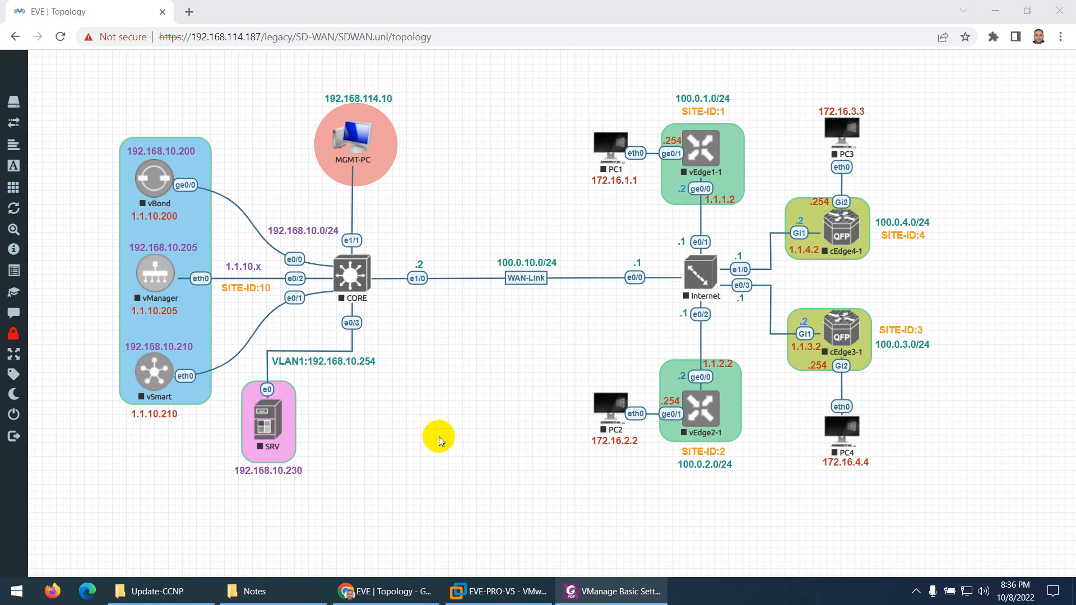
mouse_move(312, 442)
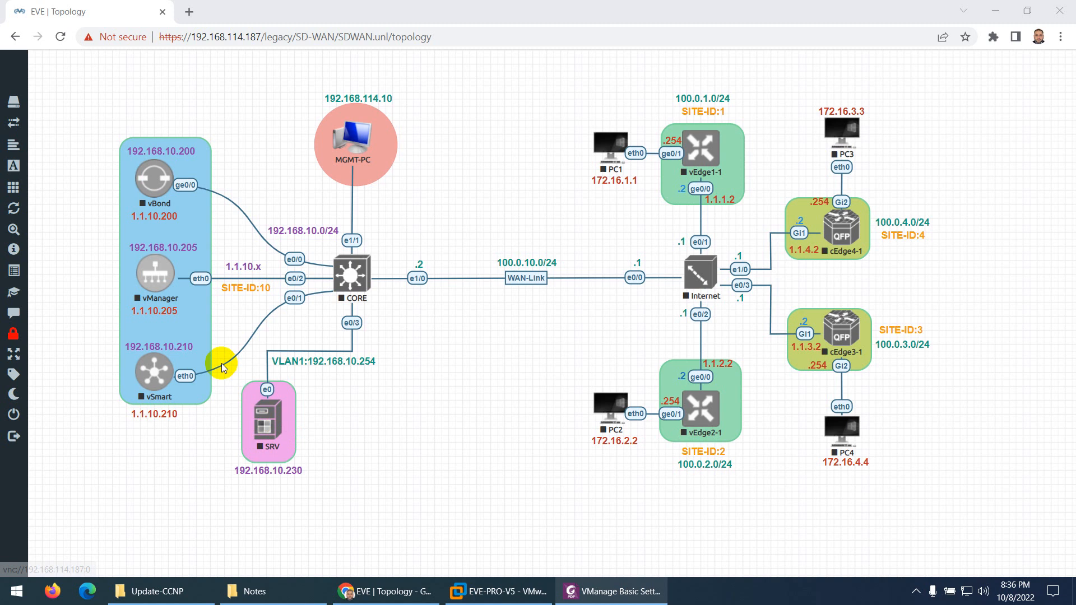
mouse_move(381, 444)
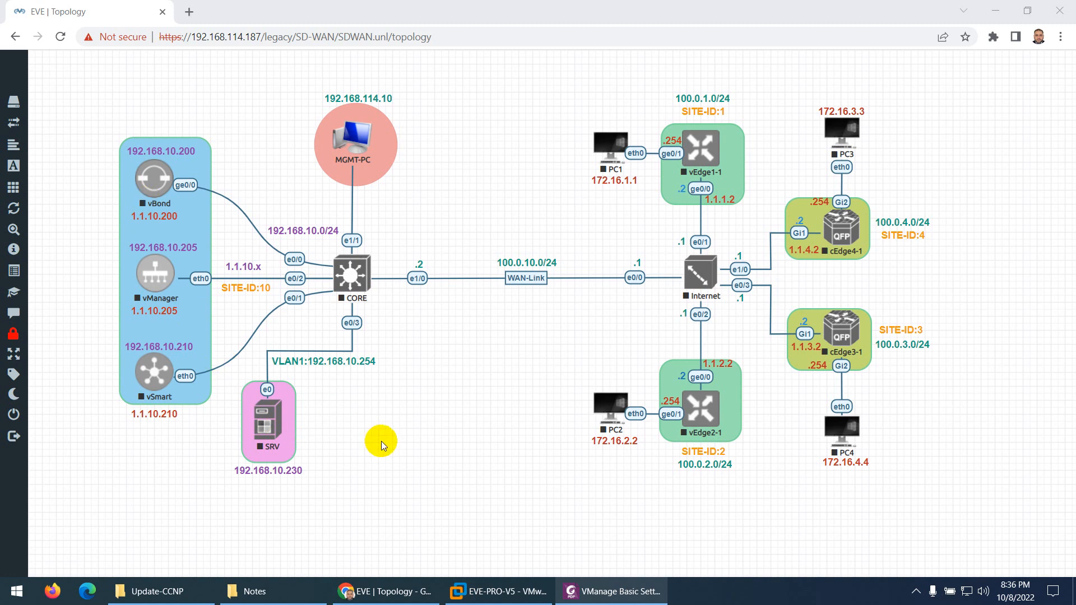
mouse_move(414, 439)
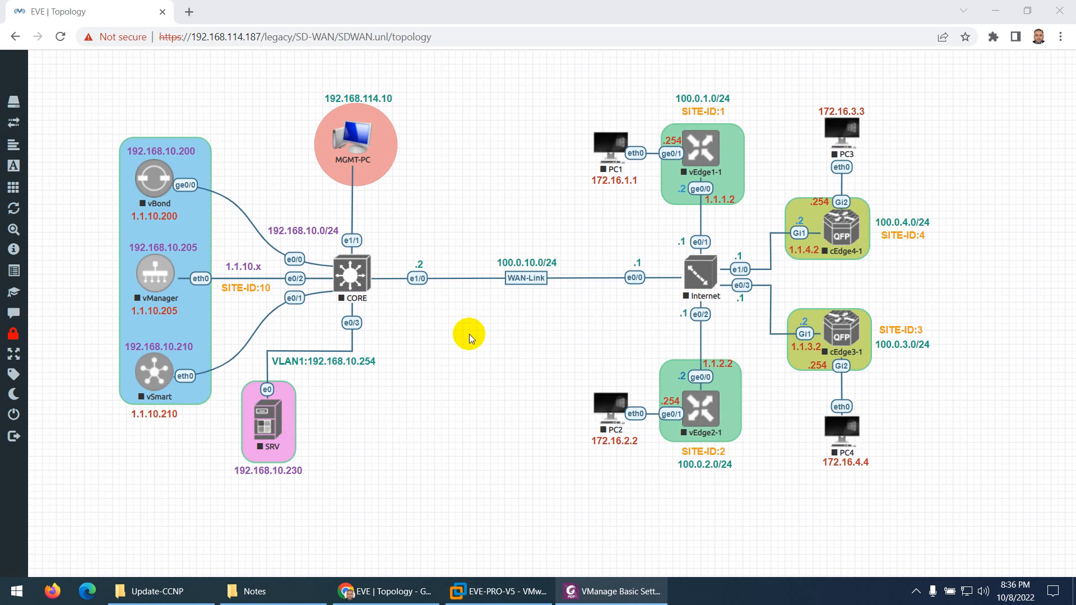
mouse_move(442, 400)
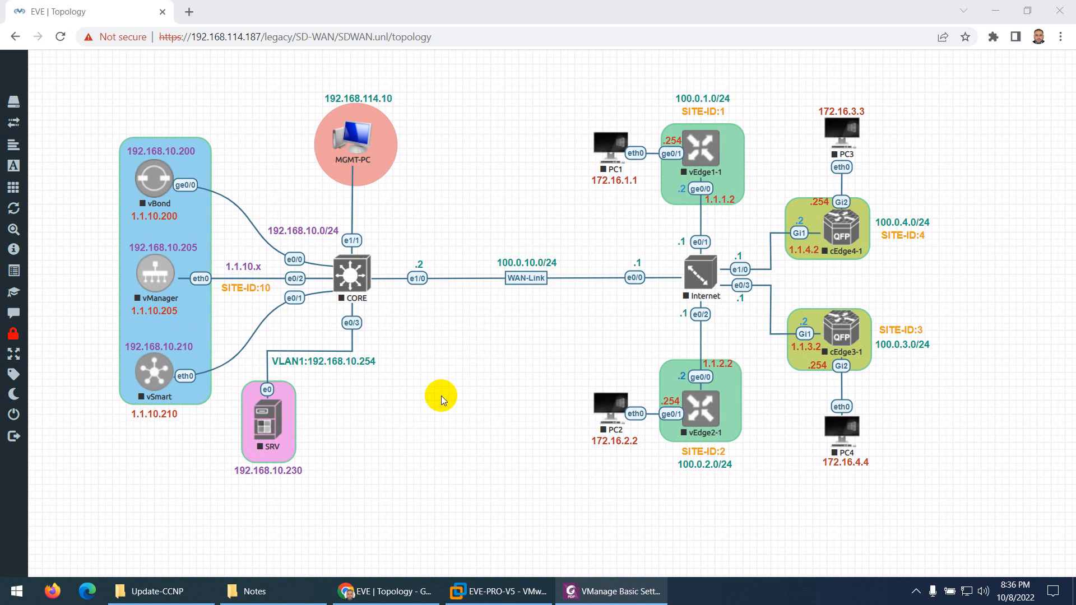
mouse_move(591, 591)
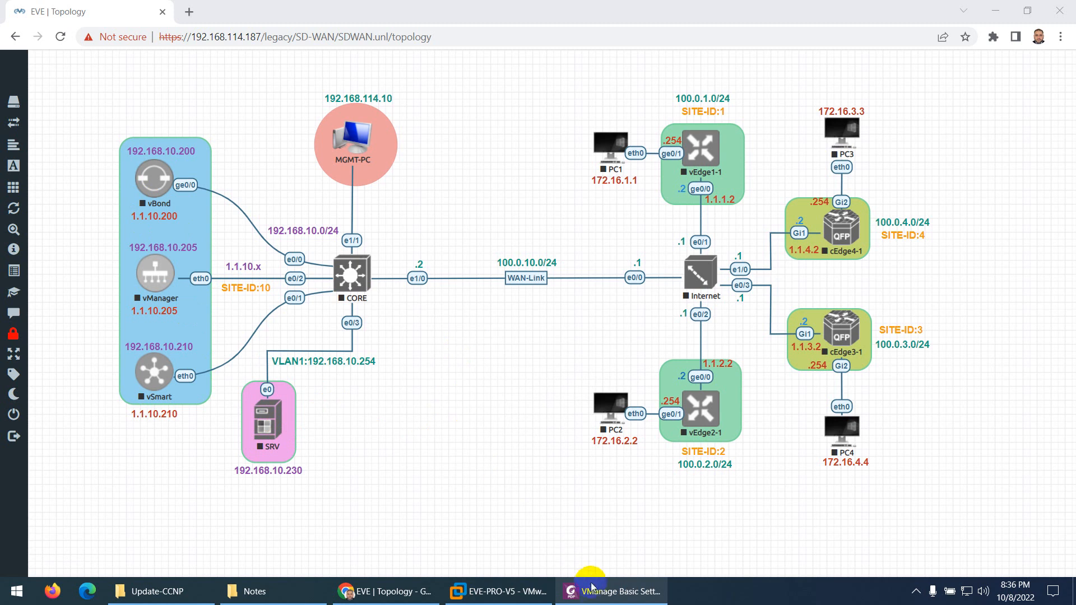
Step: Switch from the EVE-NG SD-WAN topology to the vManage basic settings PDF workbook
left_click(613, 591)
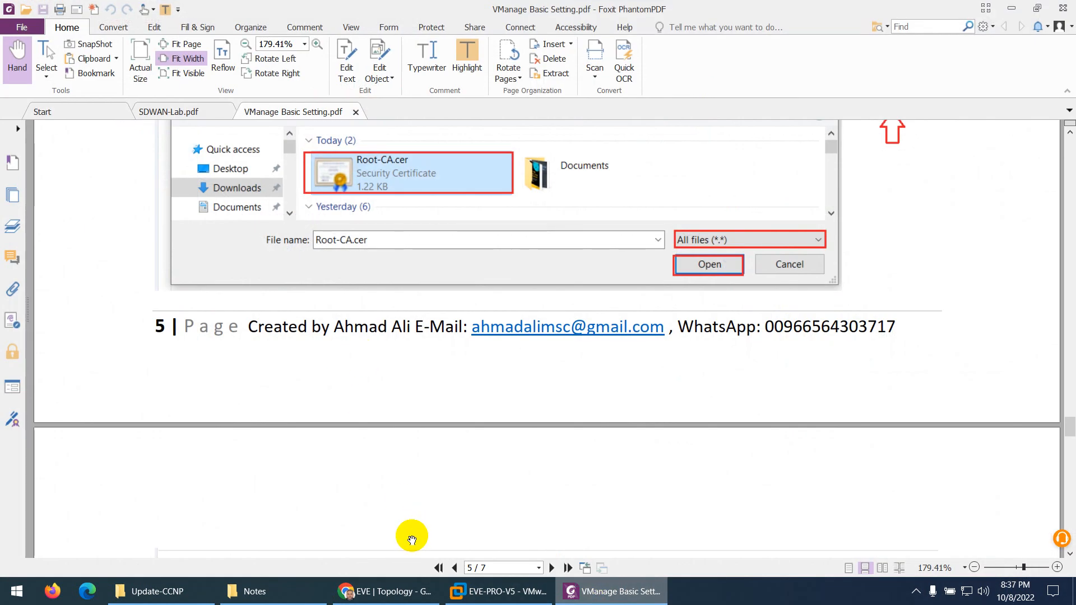
Step: Page from the workbook's first page down to page 3, then switch to SDWAN-Lab.pdf
left_click(707, 265)
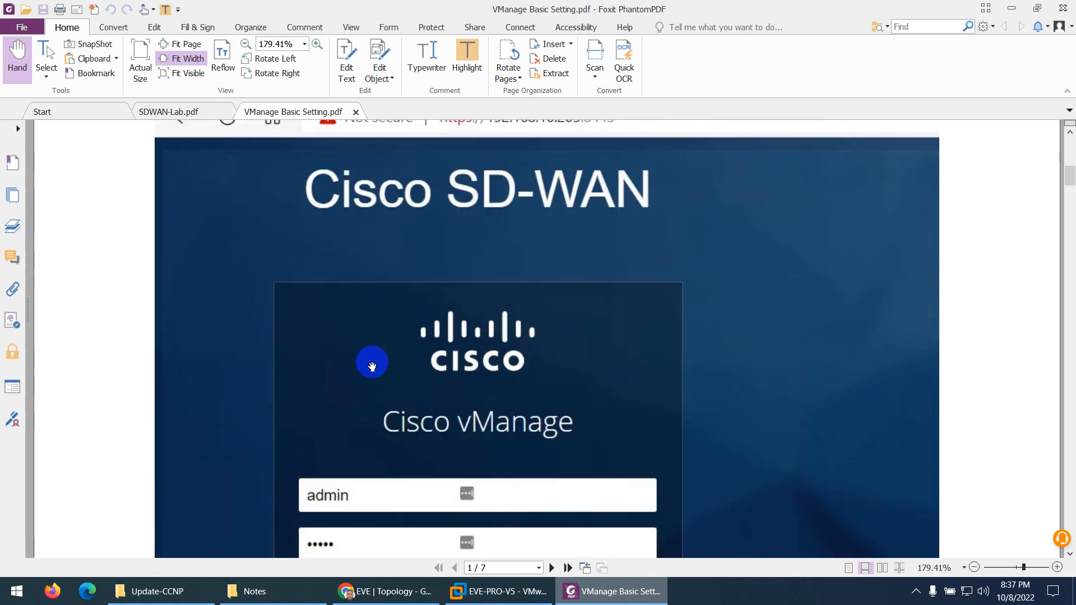
left_click(551, 567)
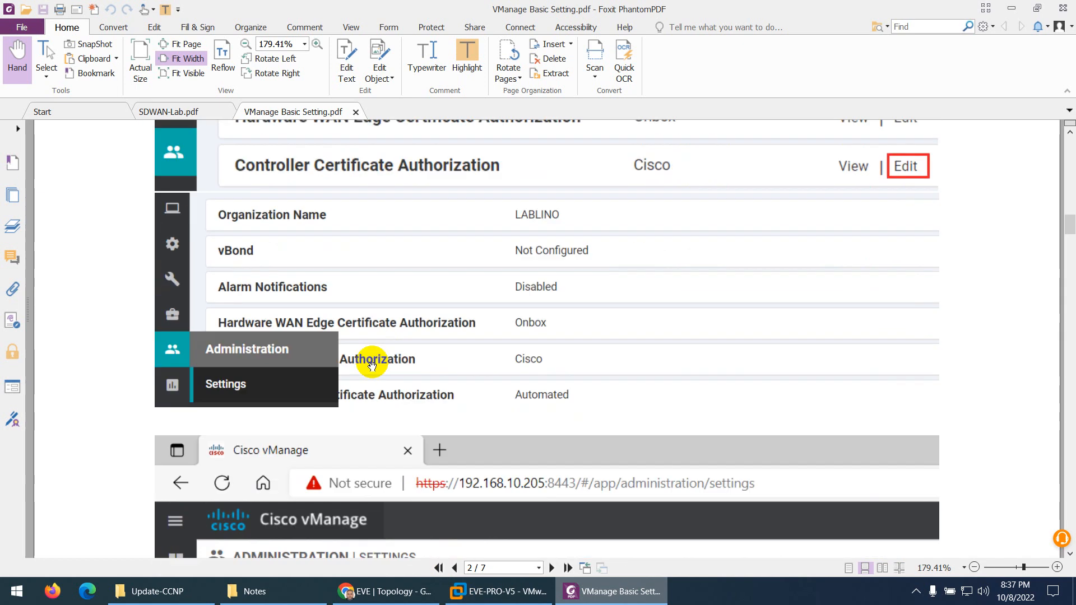
scroll("down", 3)
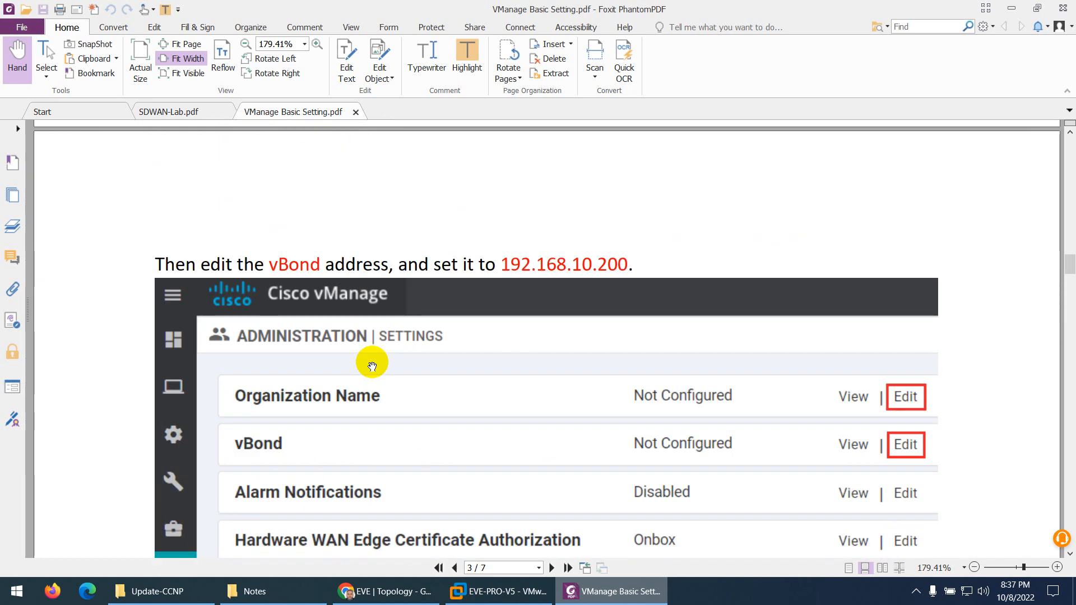
scroll("down", 3)
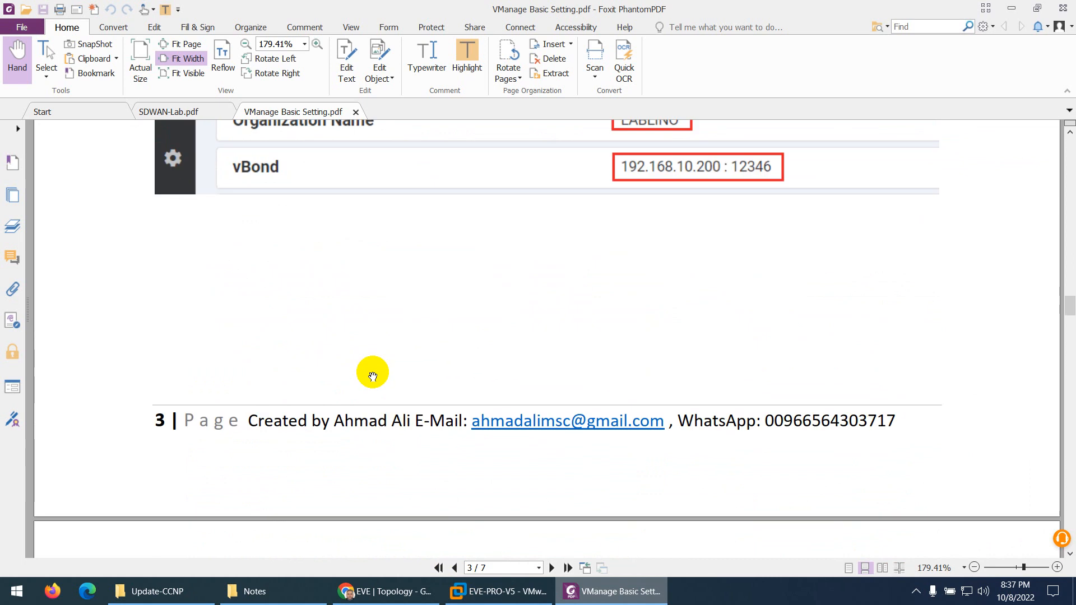
left_click(168, 111)
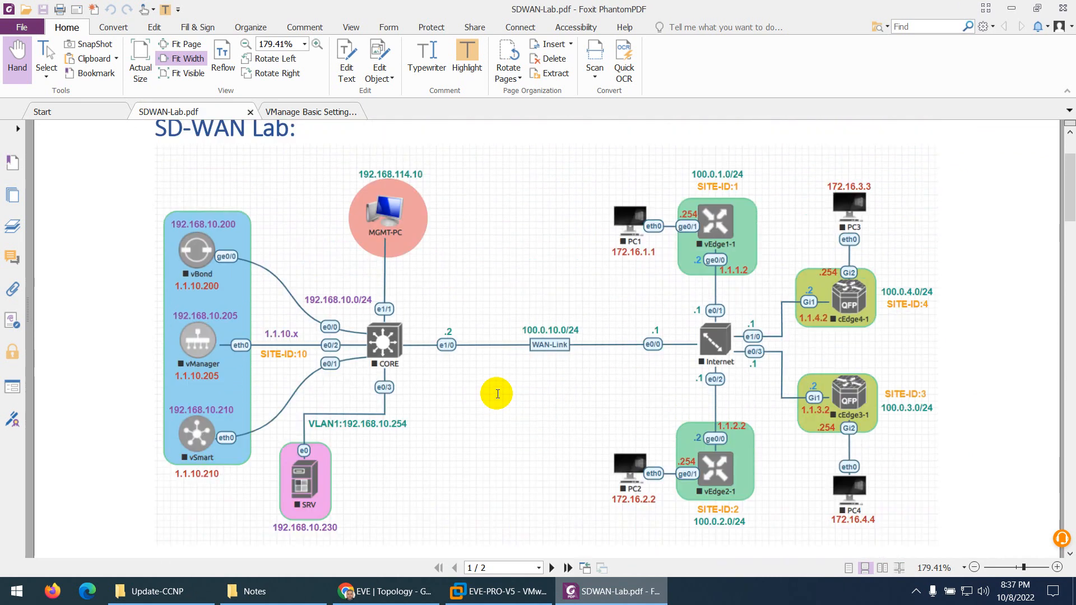
Step: Scroll past the topology diagram to the device image and RAM size table
scroll("down", 3)
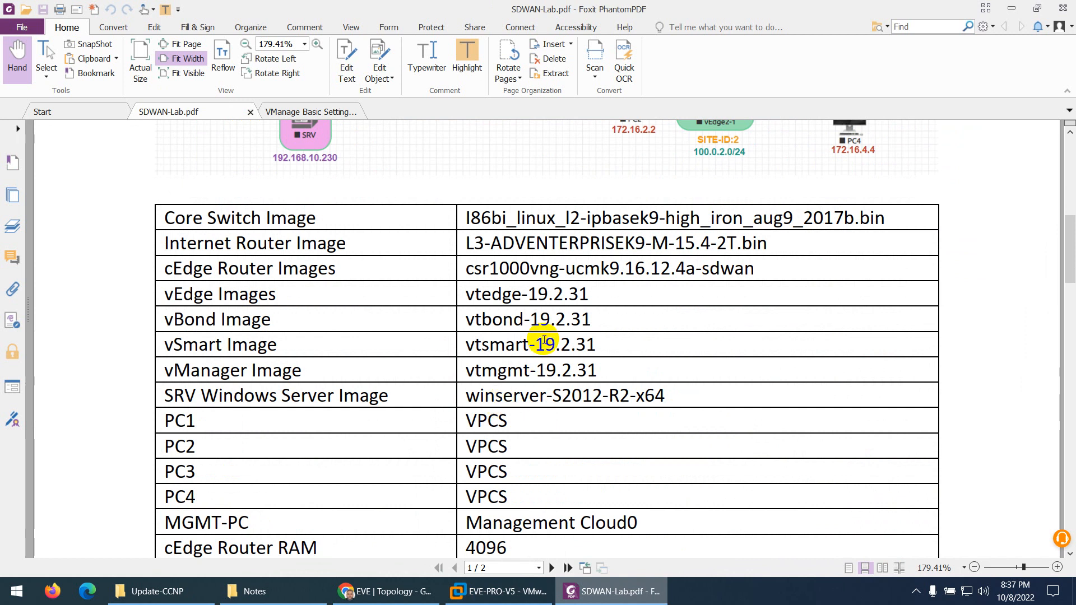
scroll("down", 3)
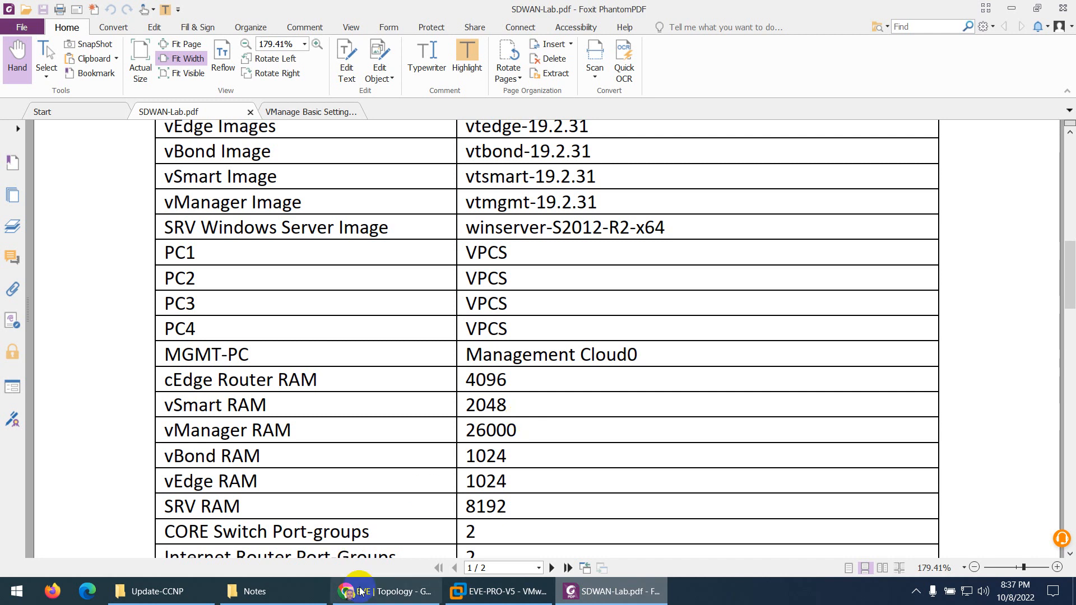
Step: Bring the EVE | Topology Chrome window back to the front from the taskbar
left_click(386, 590)
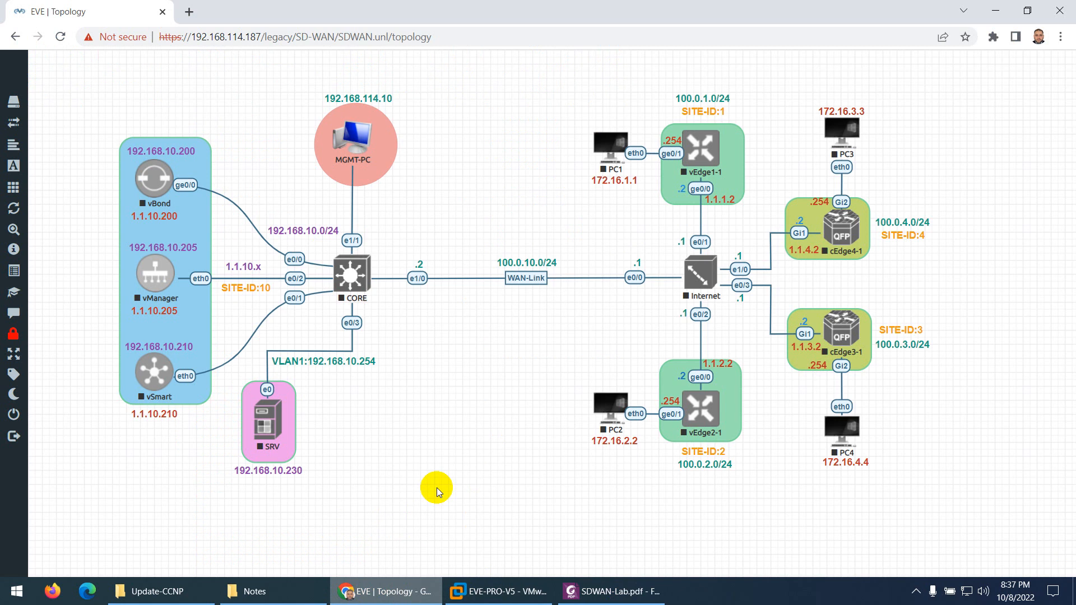
mouse_move(652, 293)
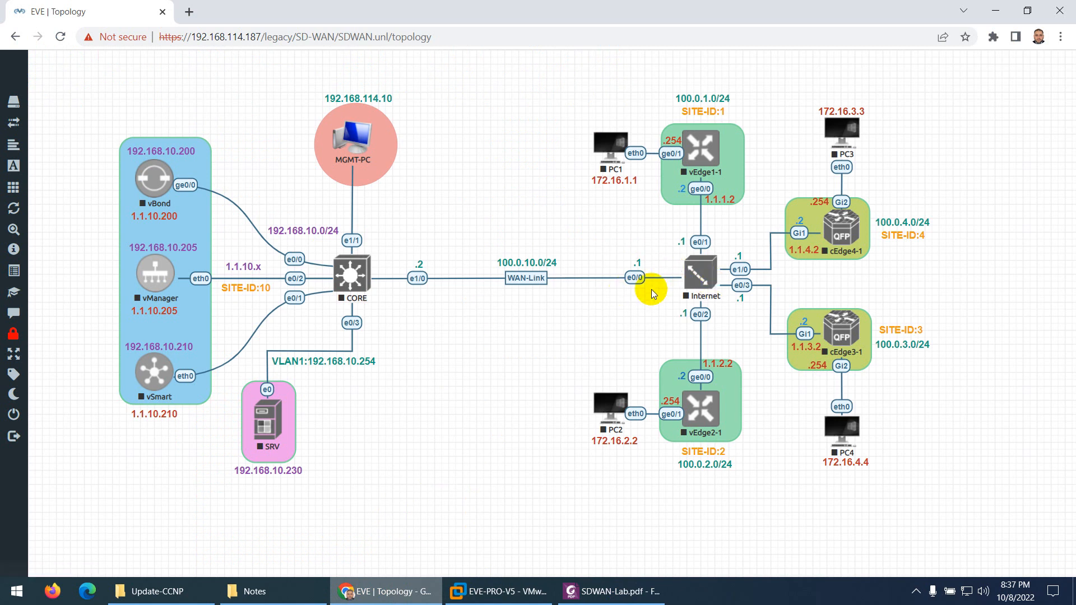